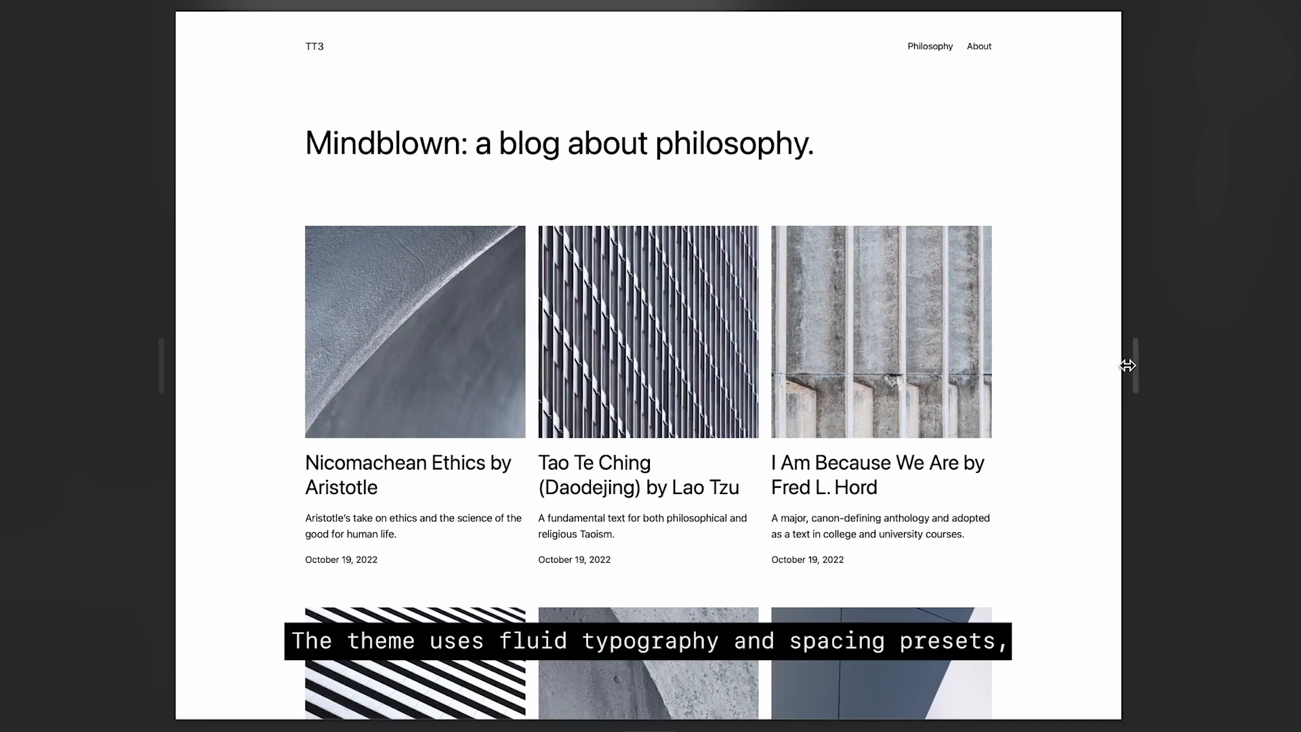
Step: Drag the homepage preview narrower to a phone-like width so the layout reflows
left_click_drag(1127, 365, 925, 362)
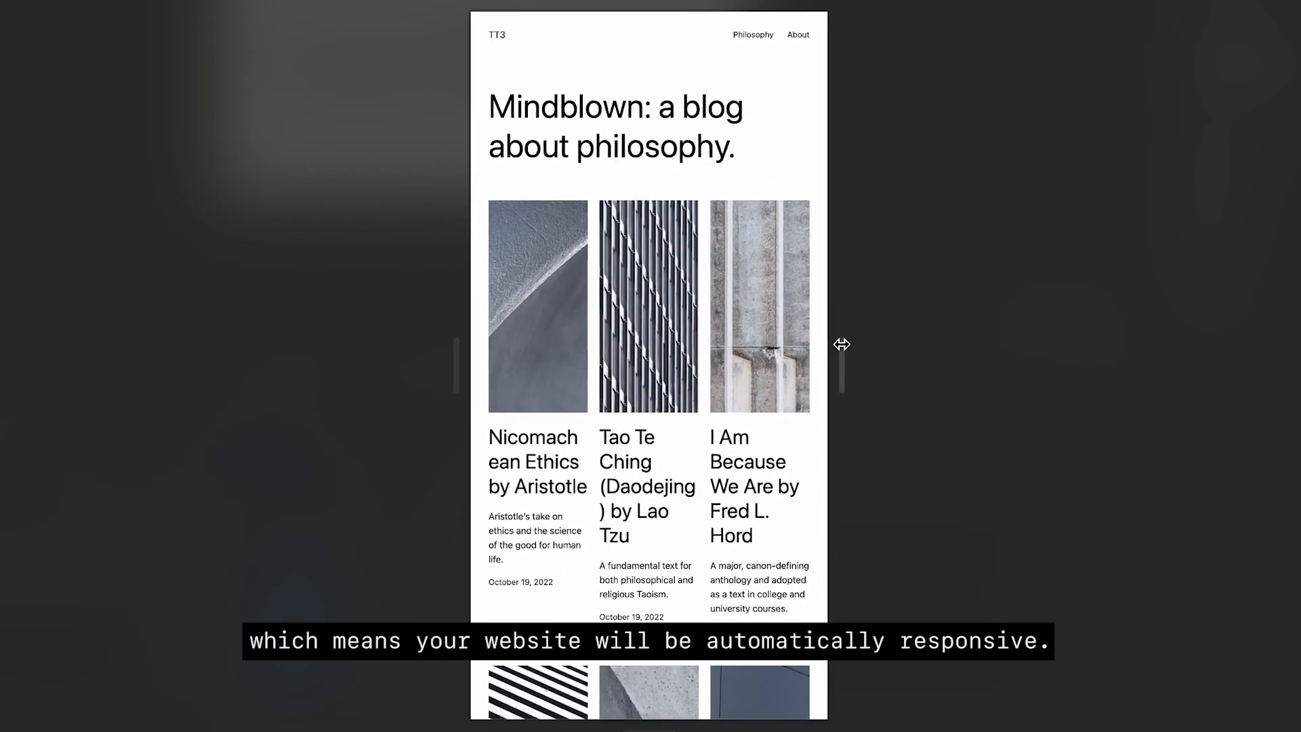
left_click_drag(841, 345, 825, 243)
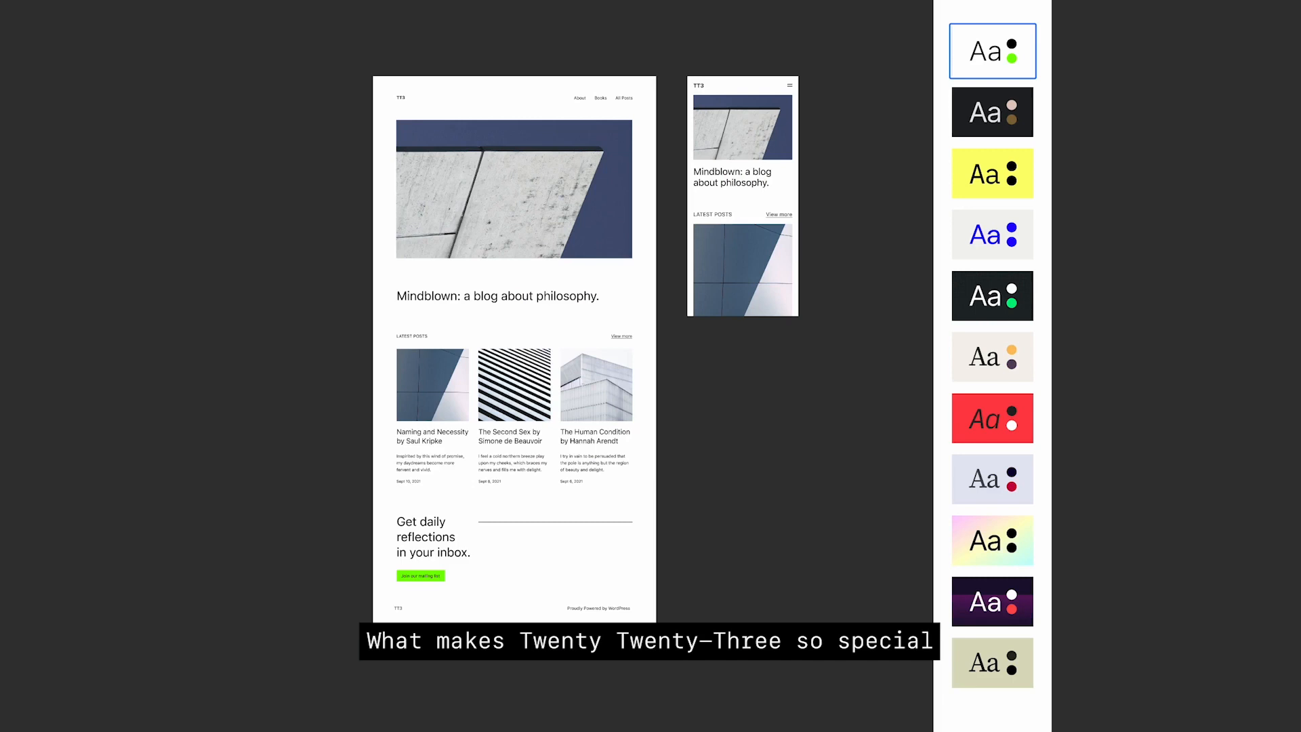
Step: Preview the homepage in Pitch, Canary, Marigold, Block Out, Pumpkin Spice, Sherbet and other variations
left_click(993, 112)
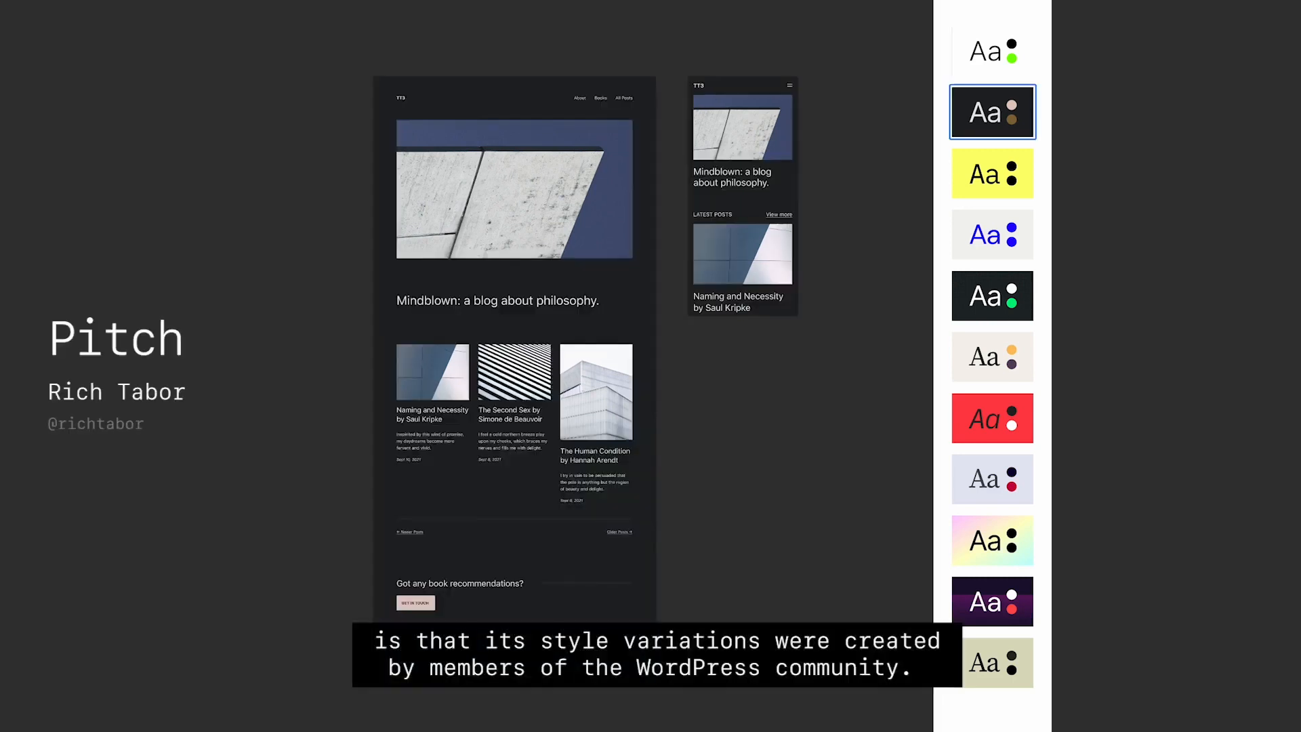
left_click(993, 173)
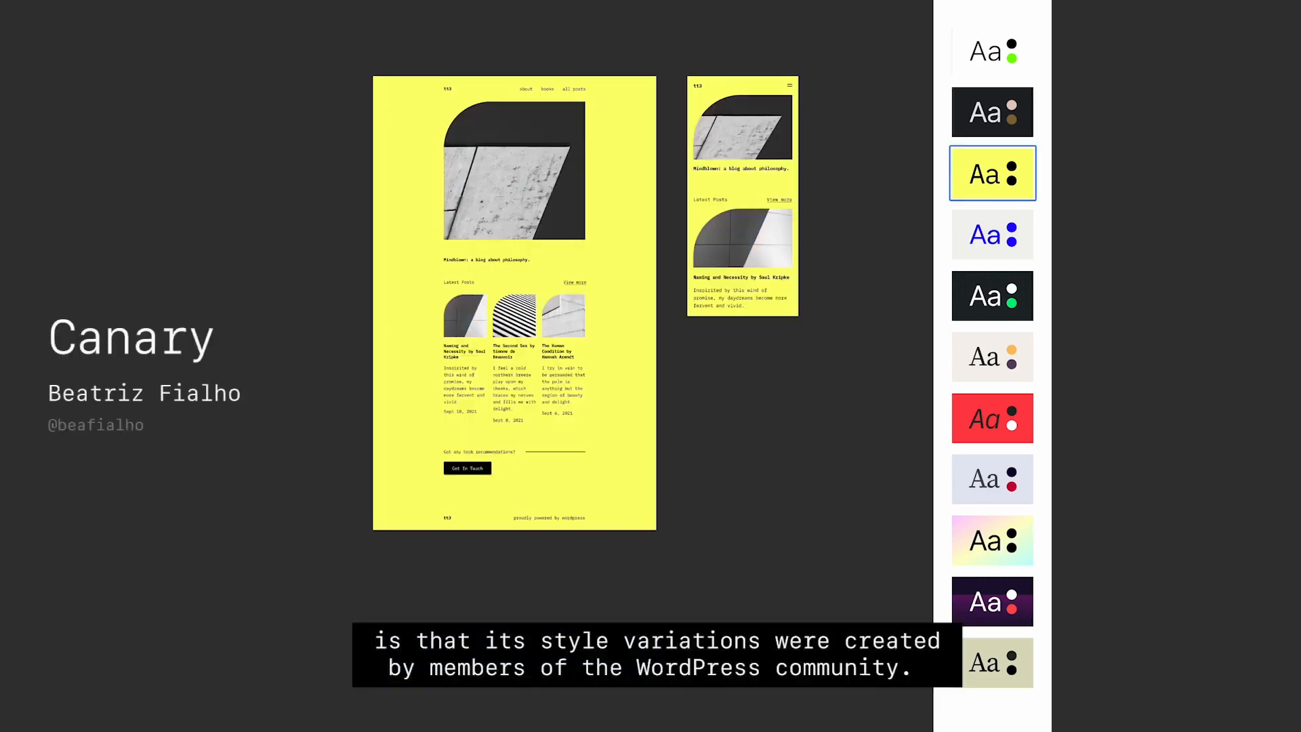
left_click(992, 234)
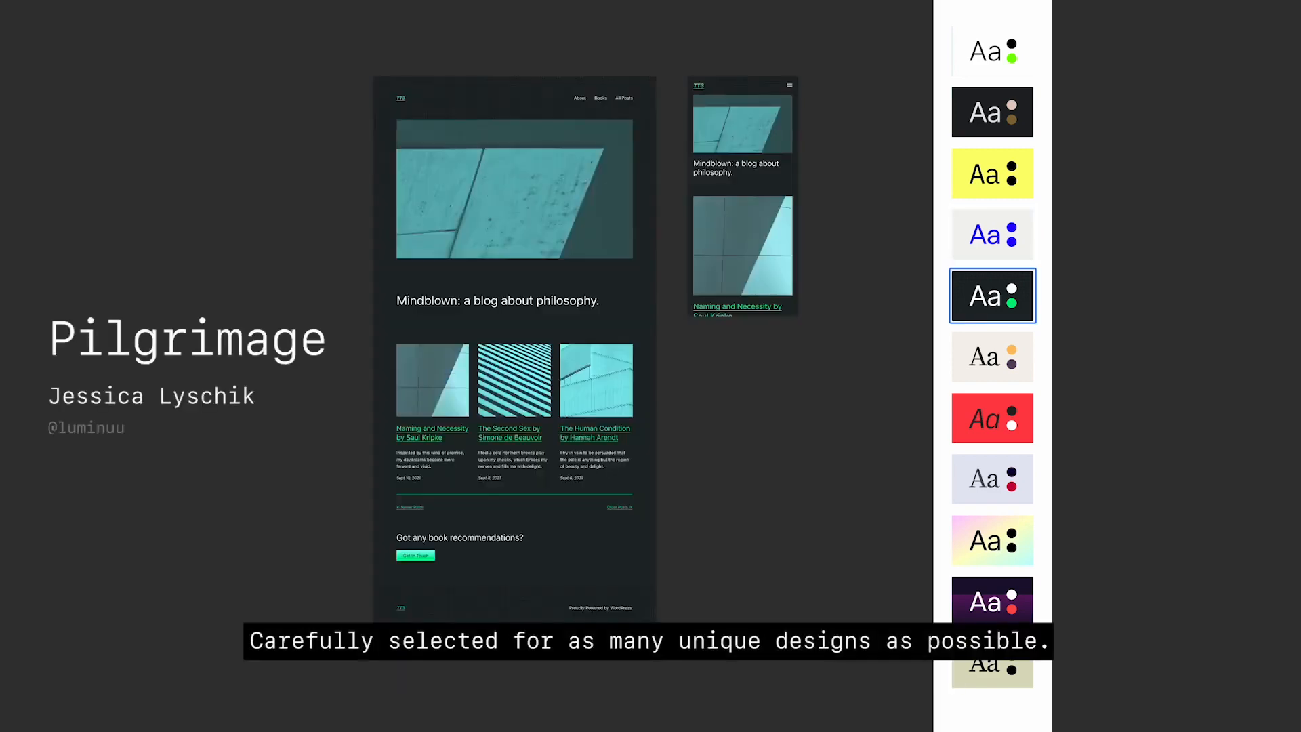
left_click(992, 356)
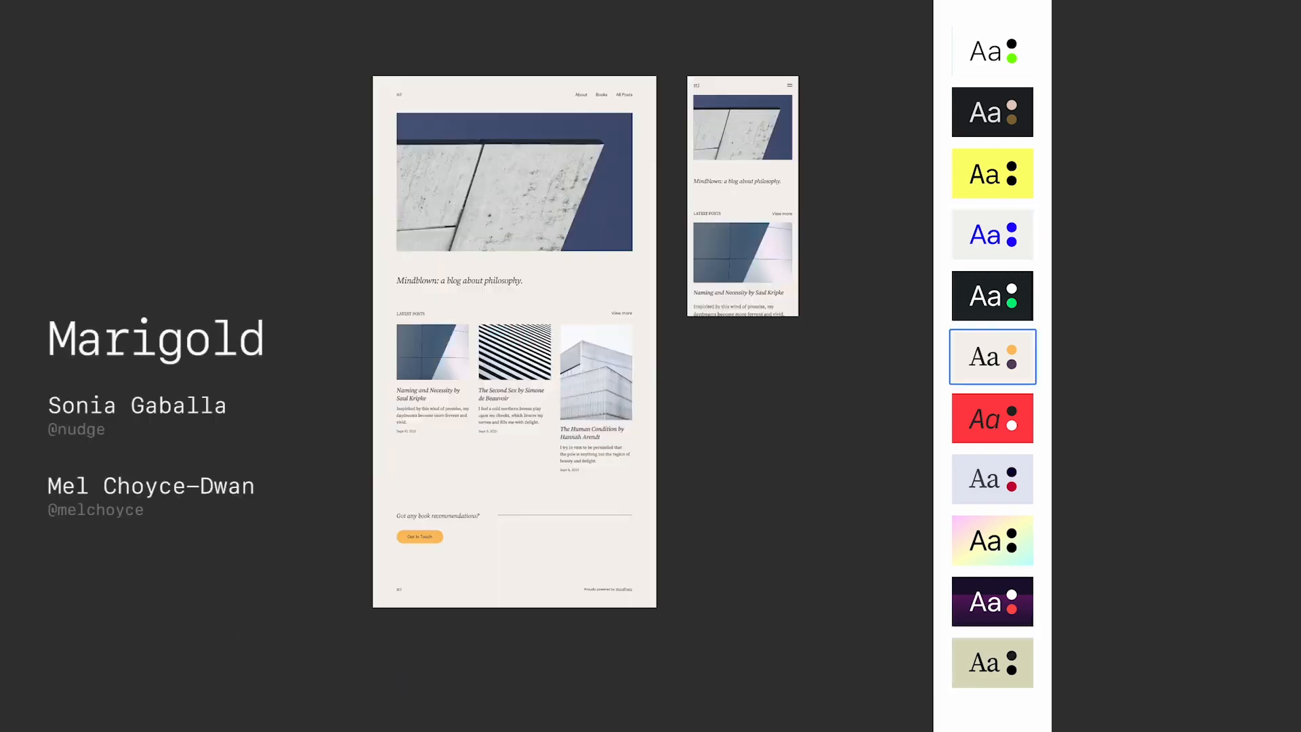
left_click(992, 418)
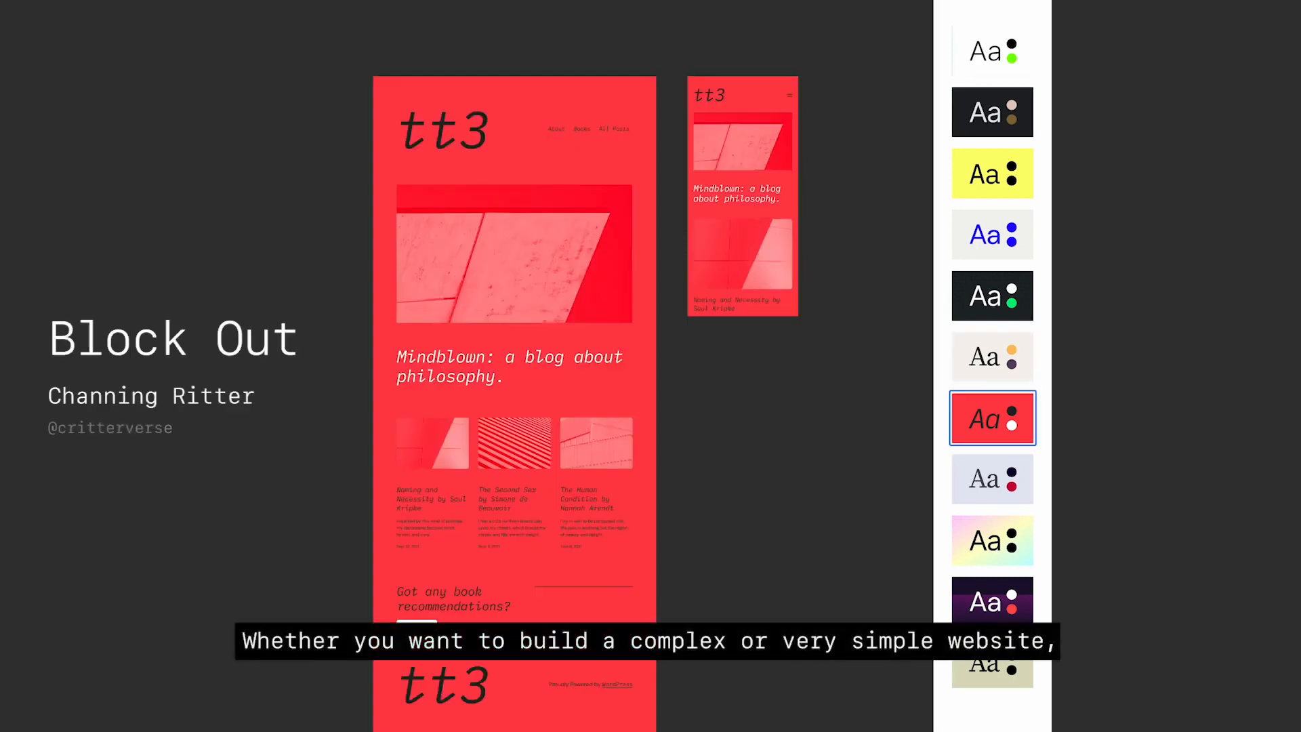
left_click(992, 479)
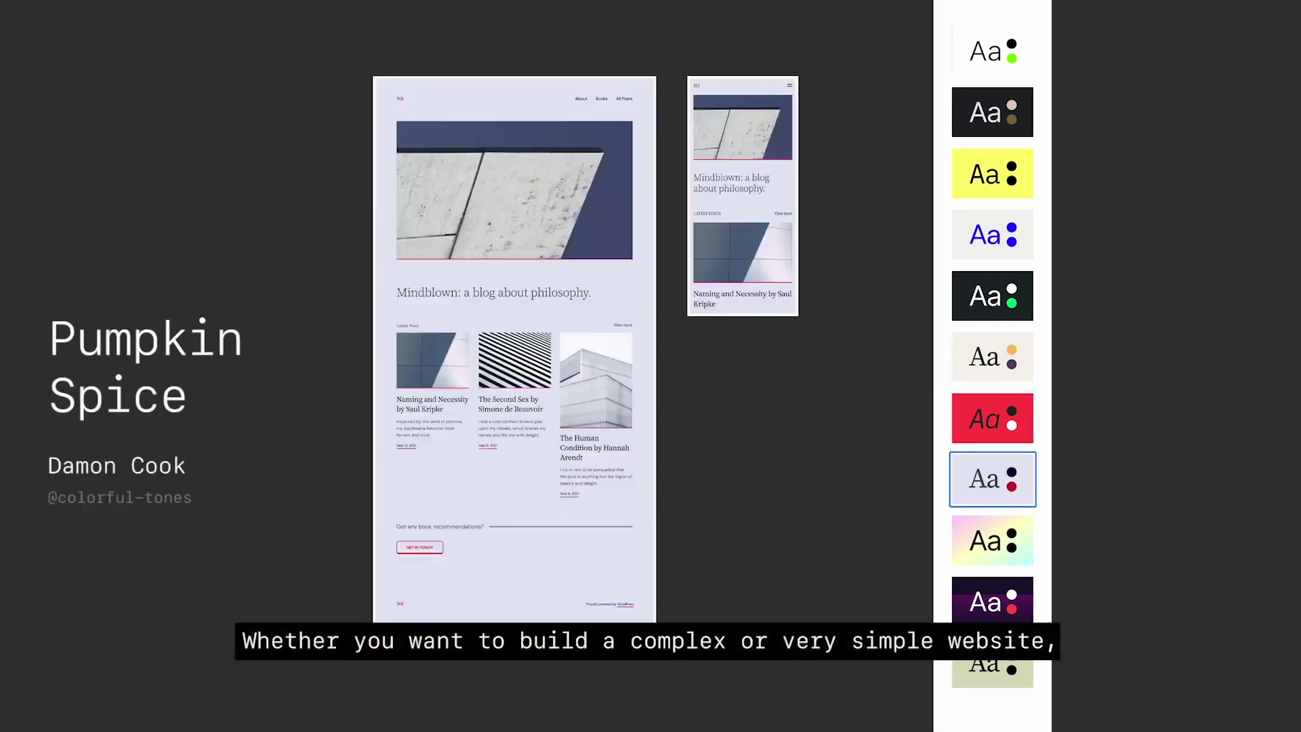
left_click(992, 541)
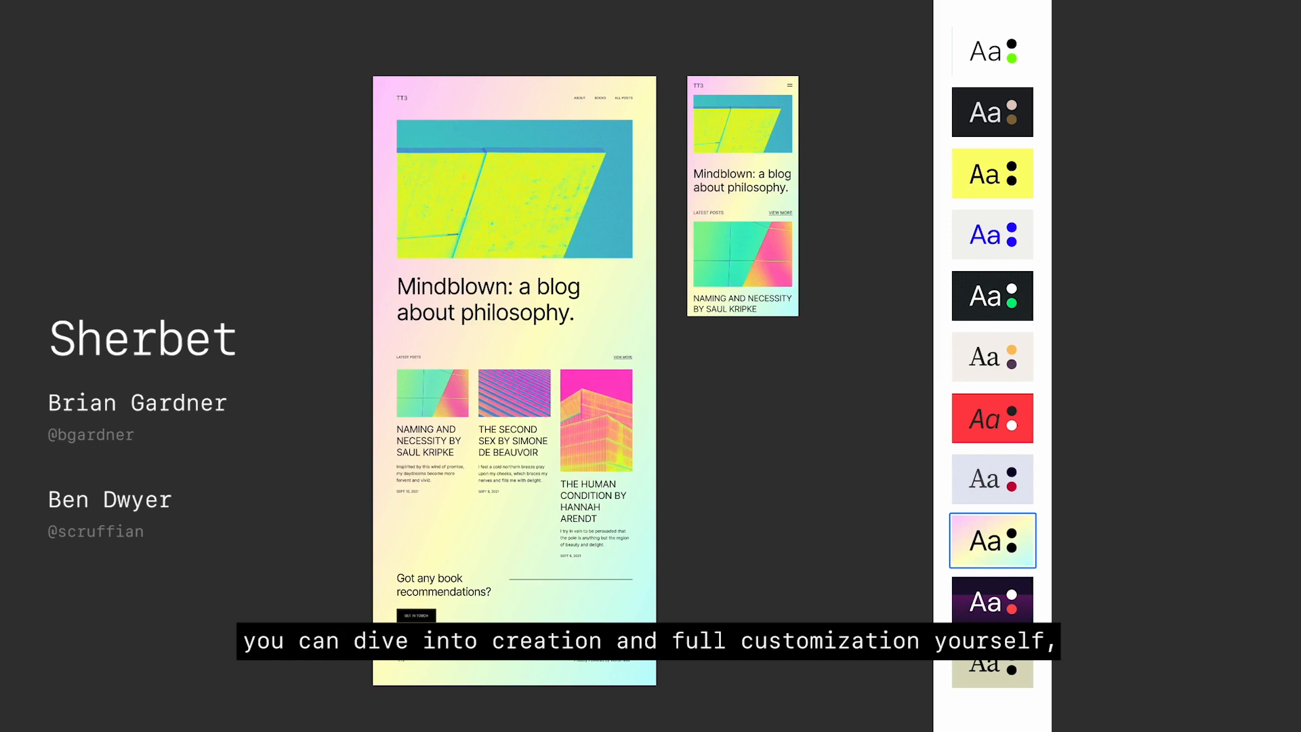
left_click(992, 664)
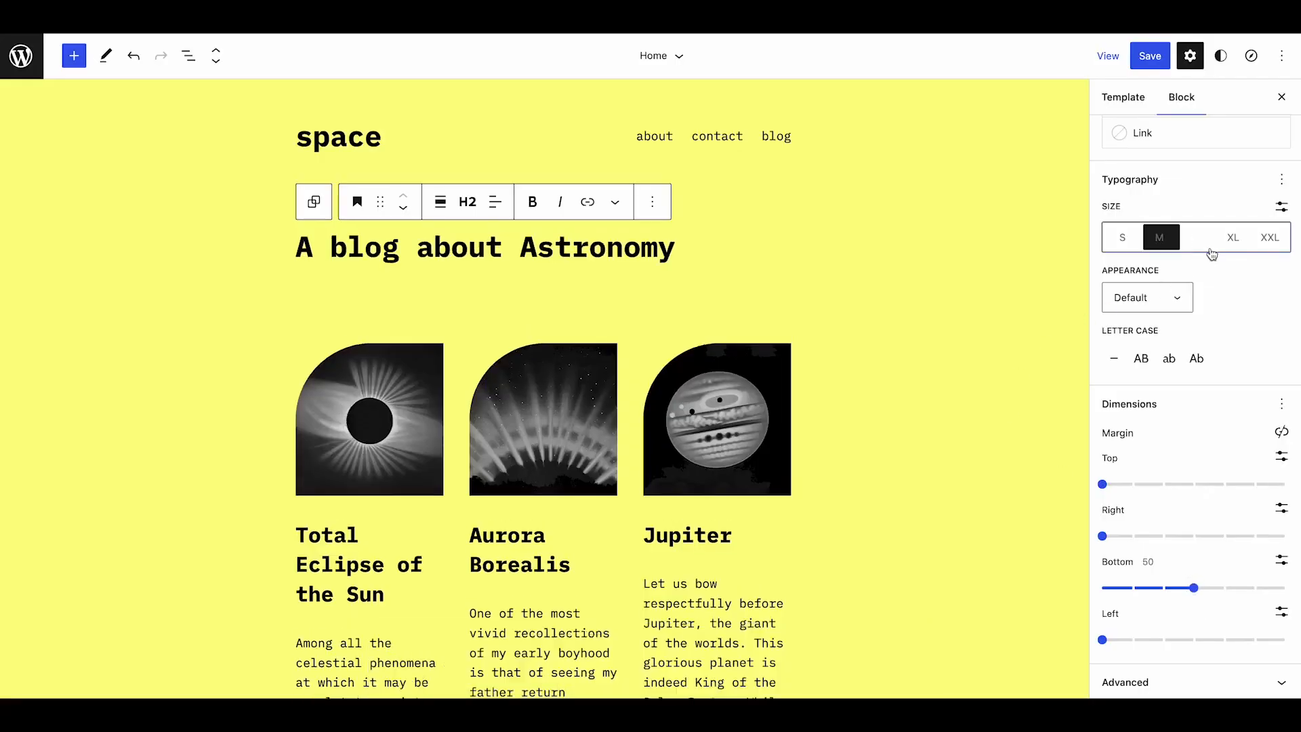
Step: Try XL size and Regular weight on the Astronomy heading, reset typography, set bottom margin 80
left_click(1147, 298)
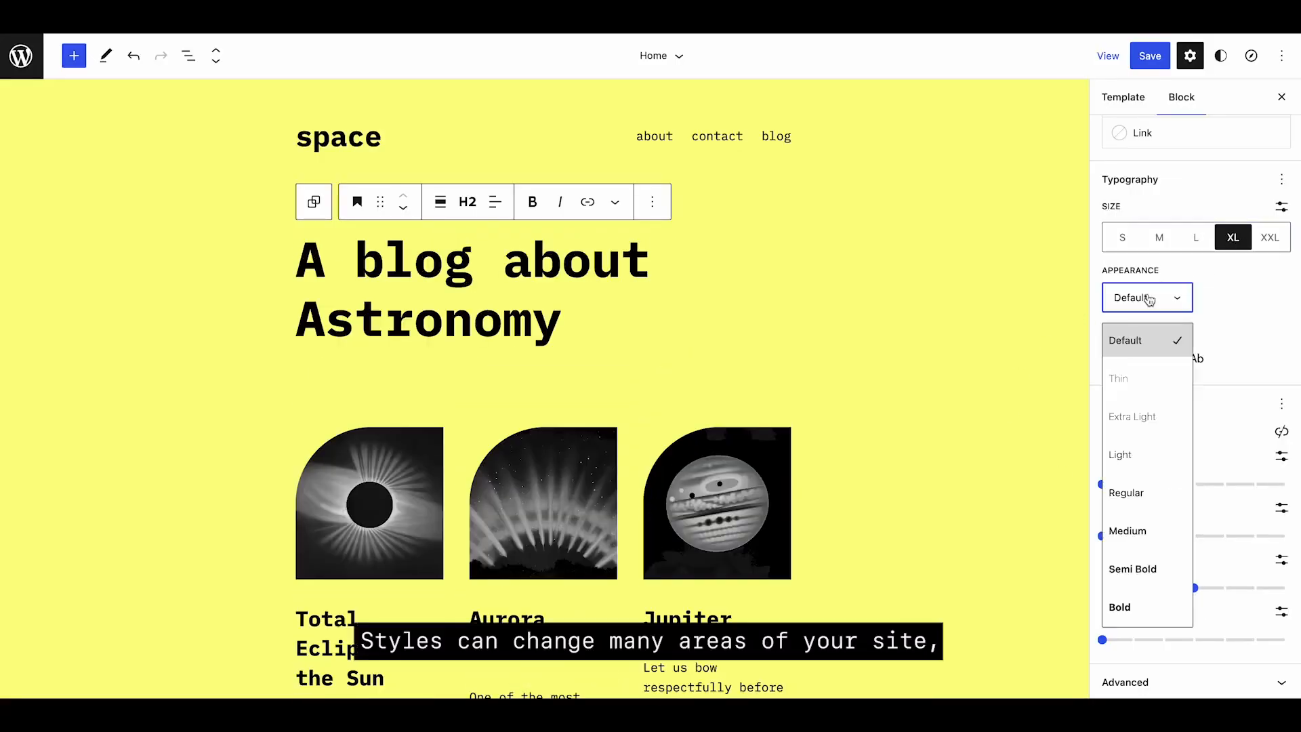
left_click(1126, 493)
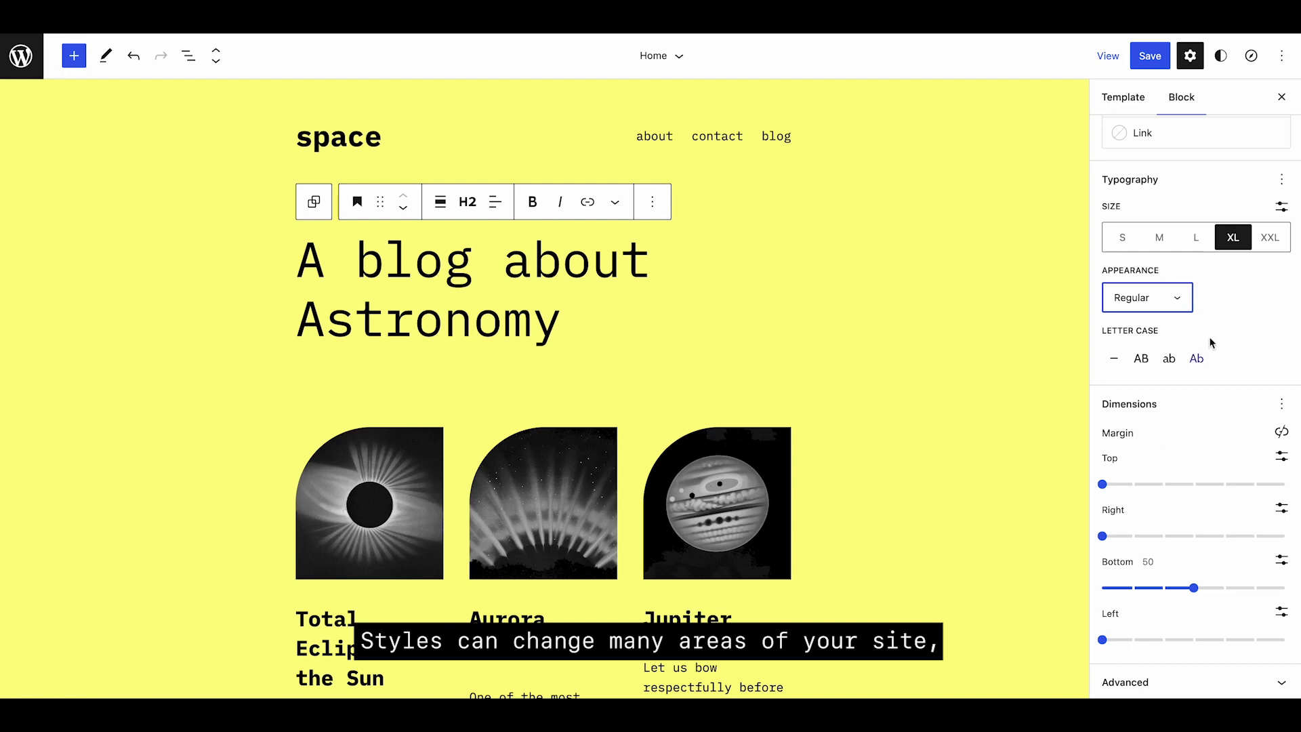
left_click(1169, 359)
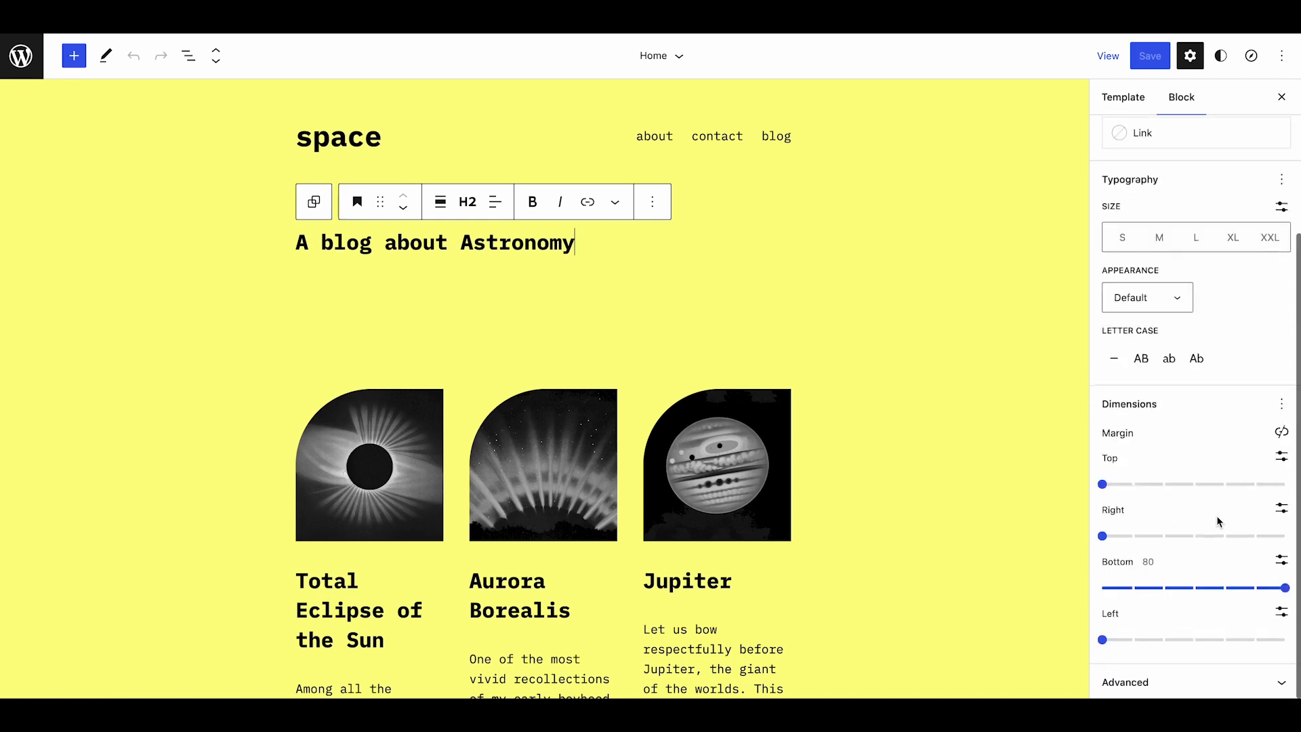
left_click_drag(1286, 588, 1193, 588)
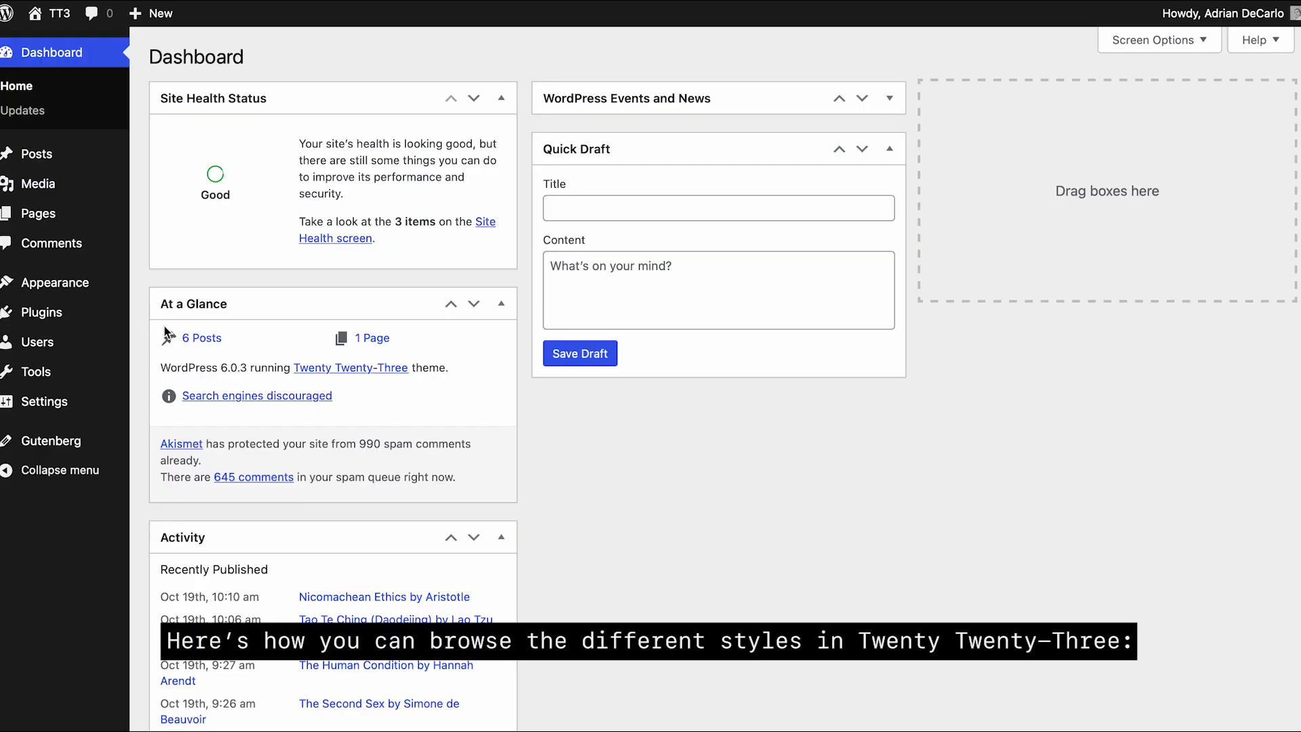
mouse_move(56, 283)
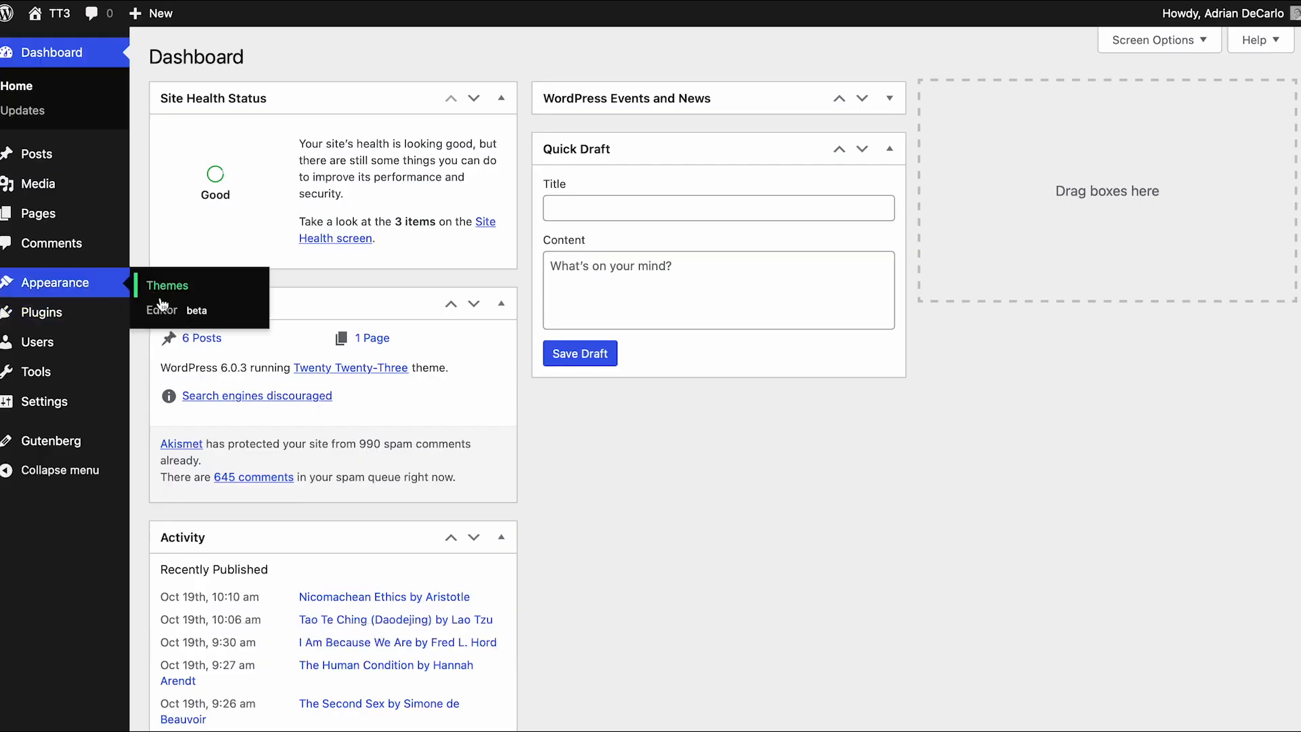
mouse_move(166, 315)
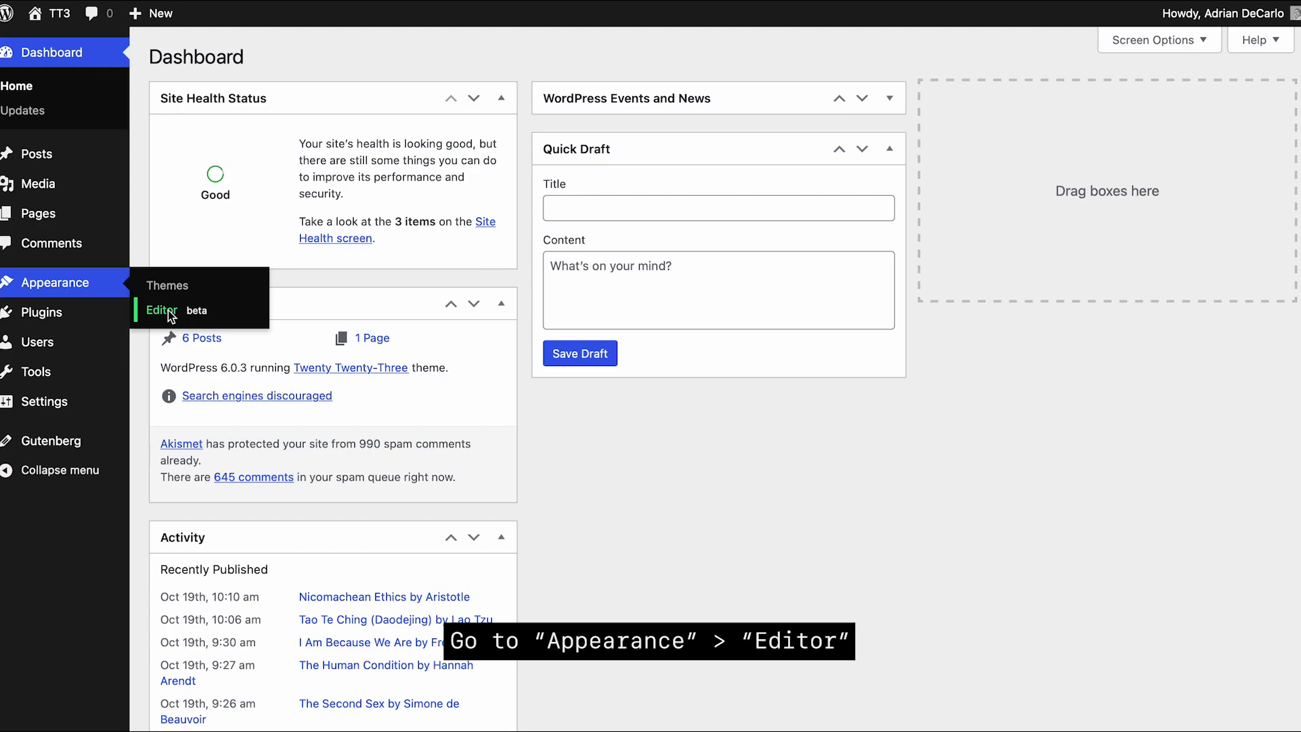
Step: Choose Appearance > Editor in the admin sidebar
left_click(161, 311)
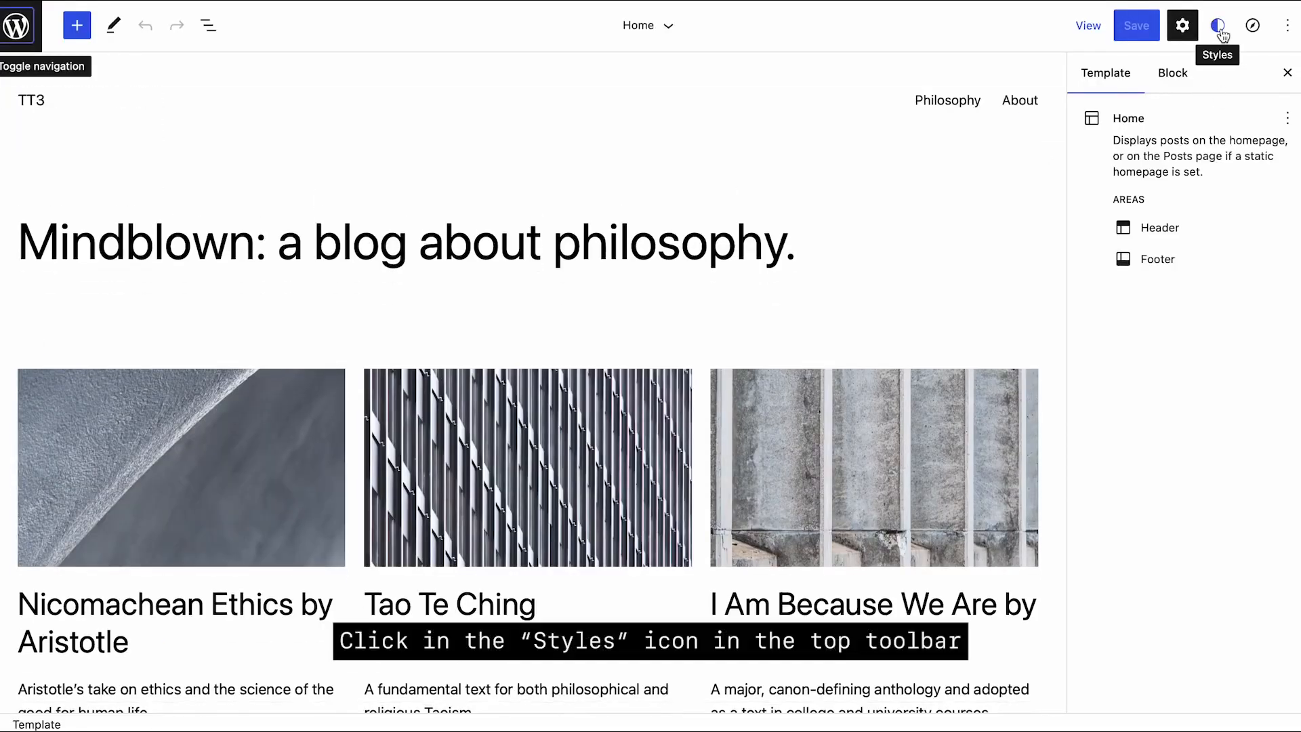
Step: Browse global style variations and preview the homepage in Block out, then Electric
left_click(1218, 25)
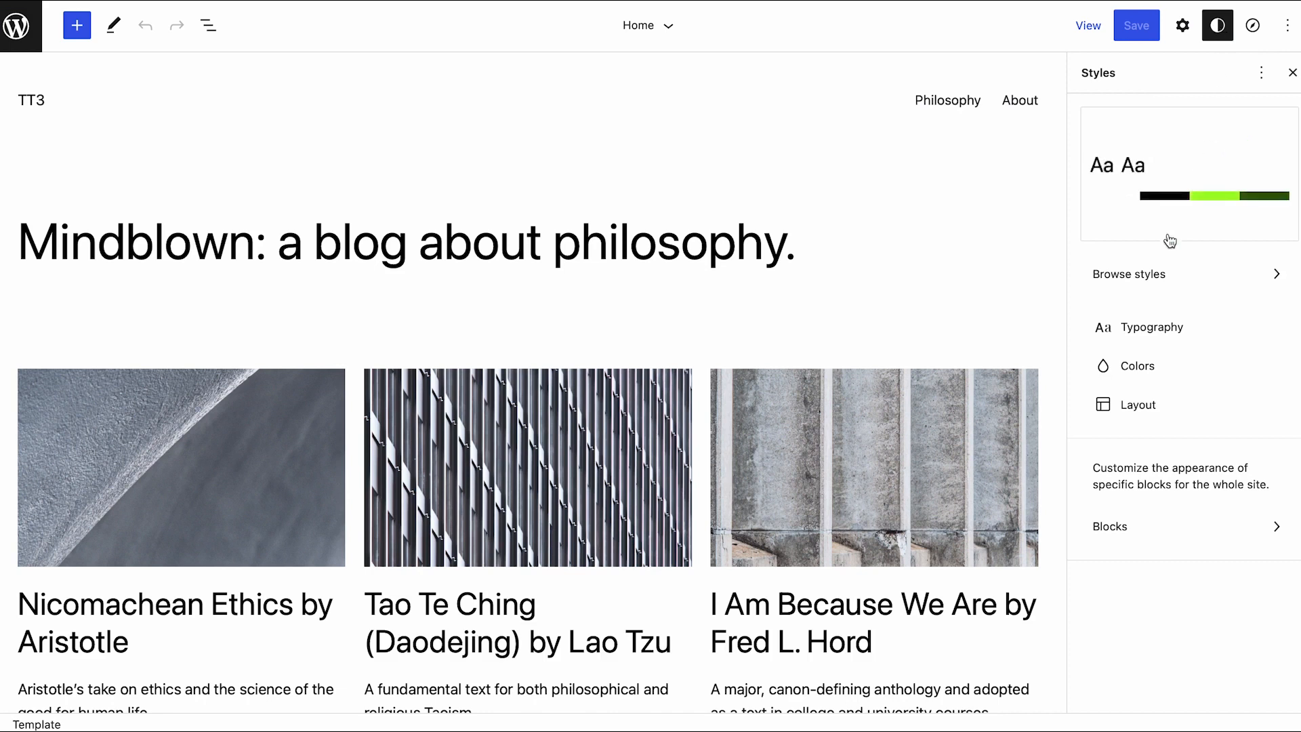
left_click(1129, 274)
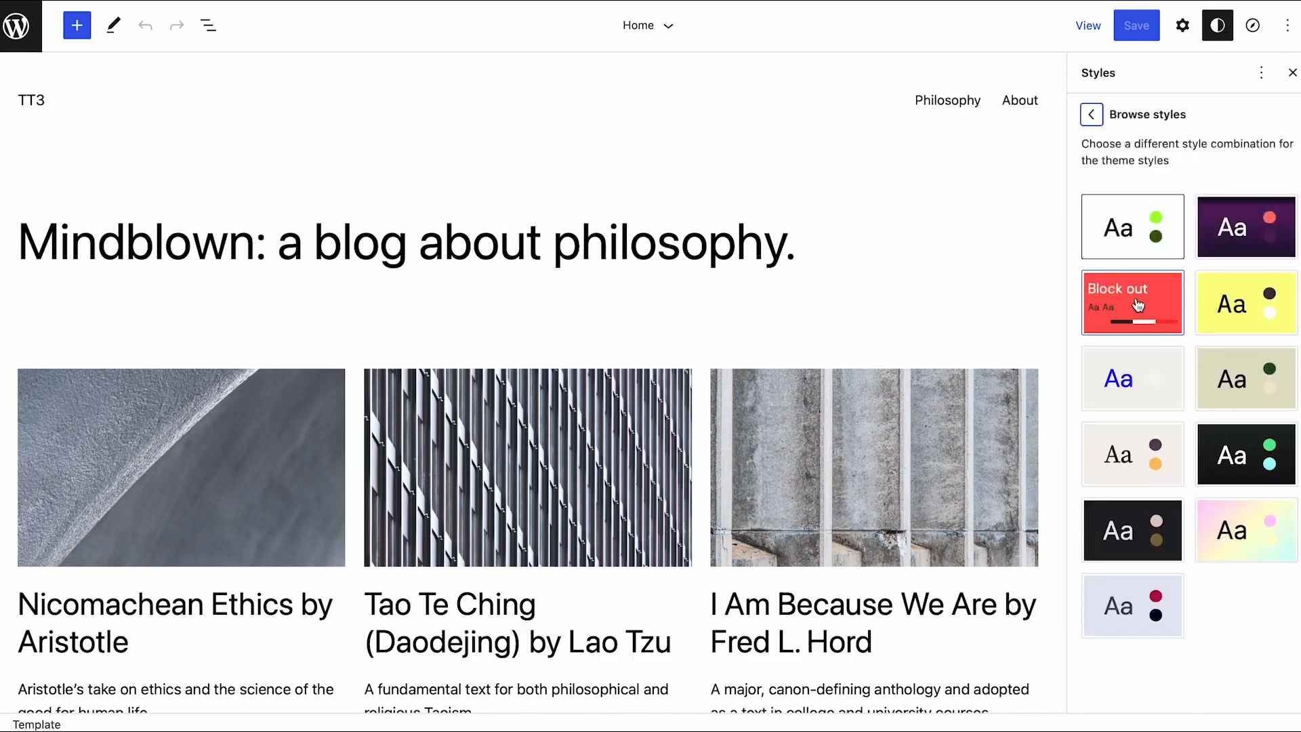
left_click(1132, 303)
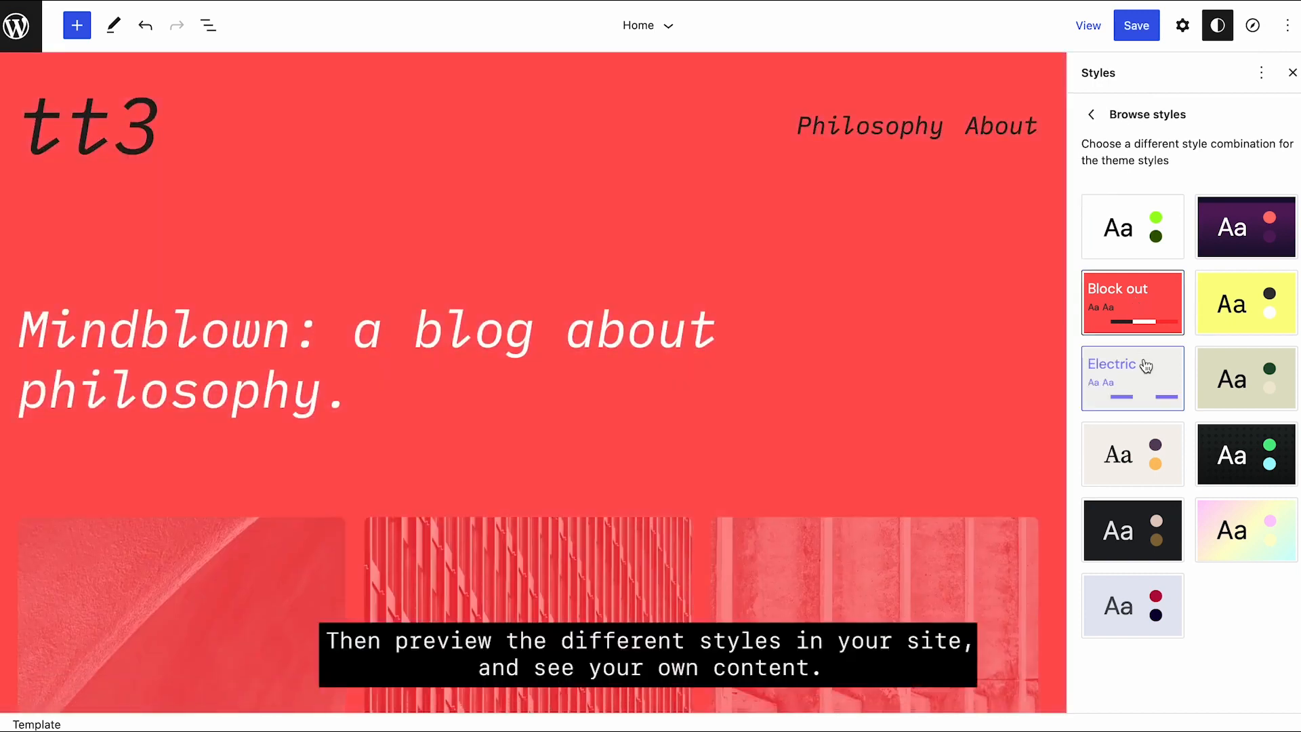
left_click(1133, 378)
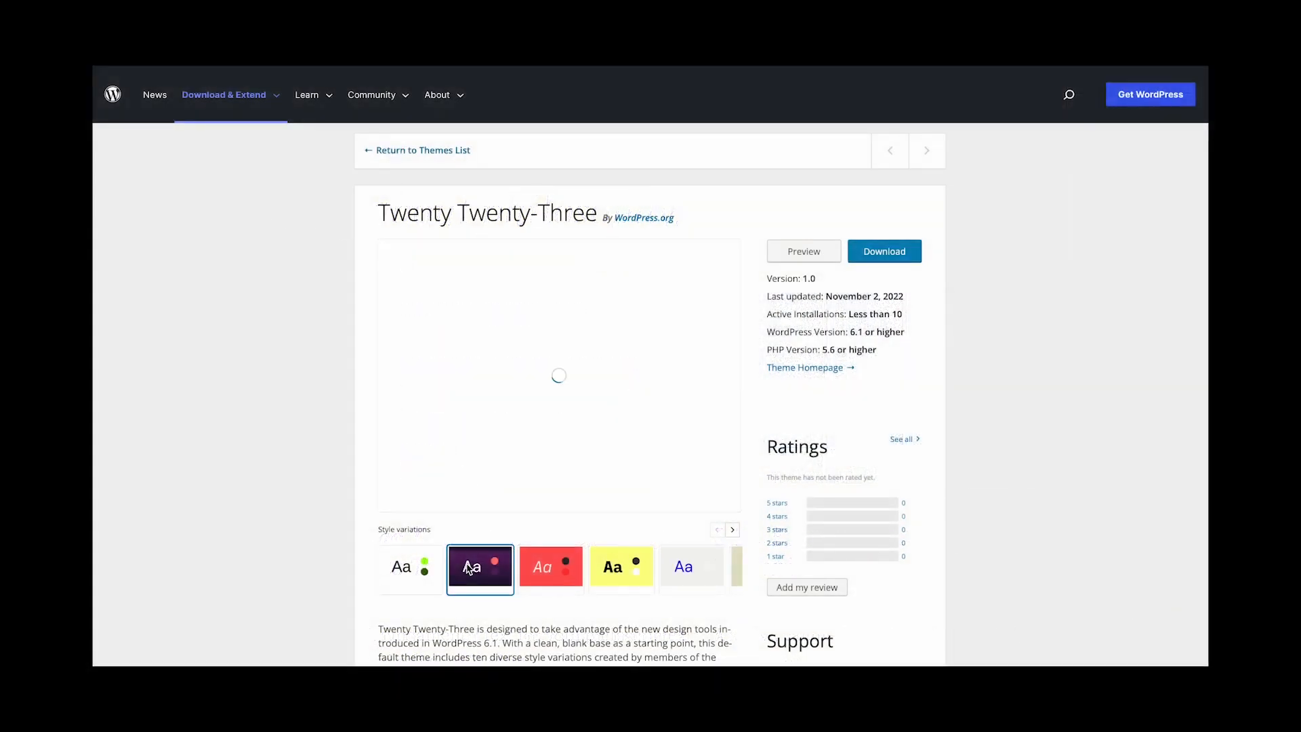
Step: Preview Twenty Twenty-Three's purple, red, yellow and light blue-text style variations
left_click(551, 567)
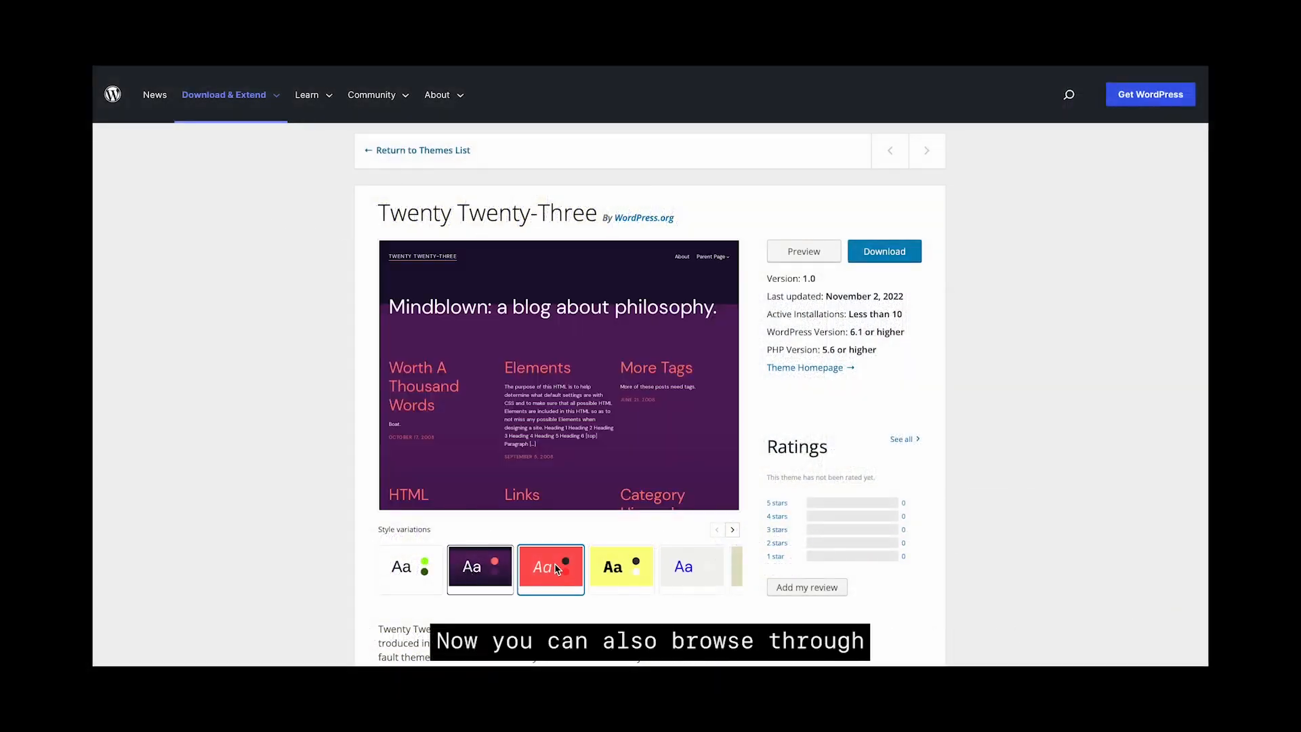
left_click(551, 567)
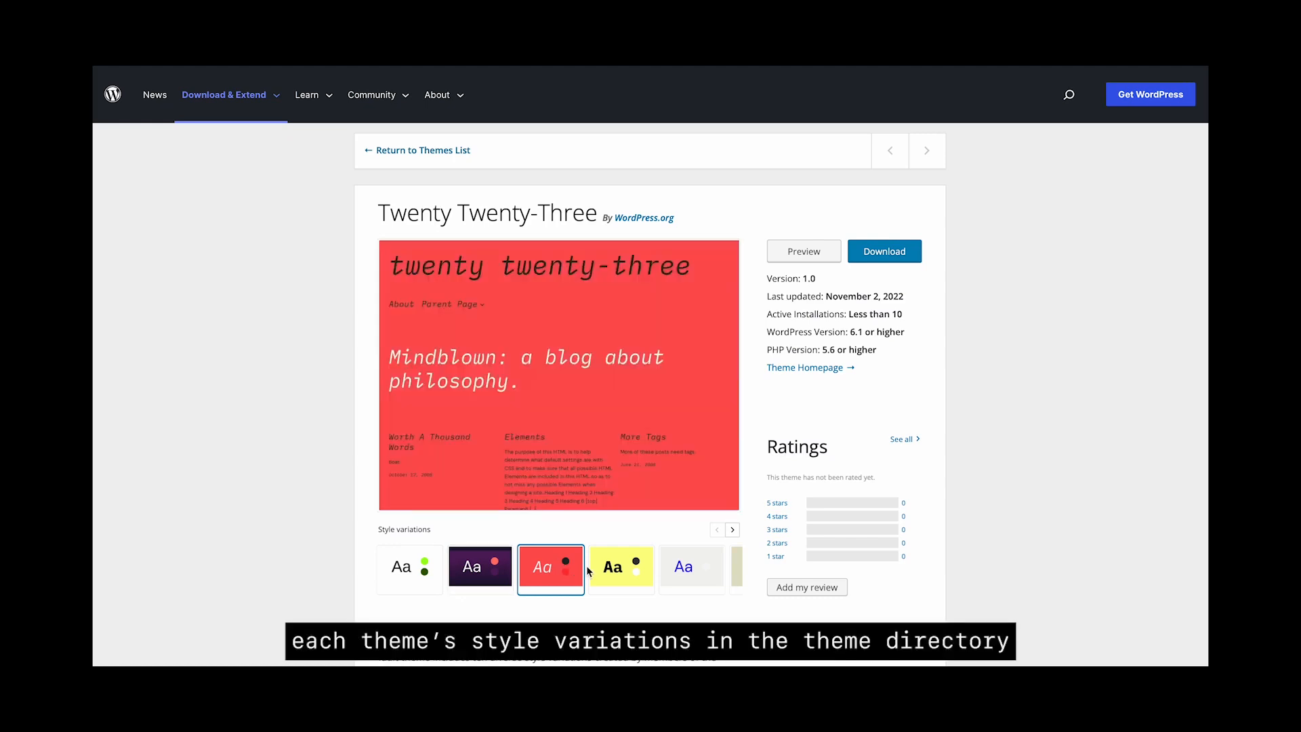
left_click(620, 567)
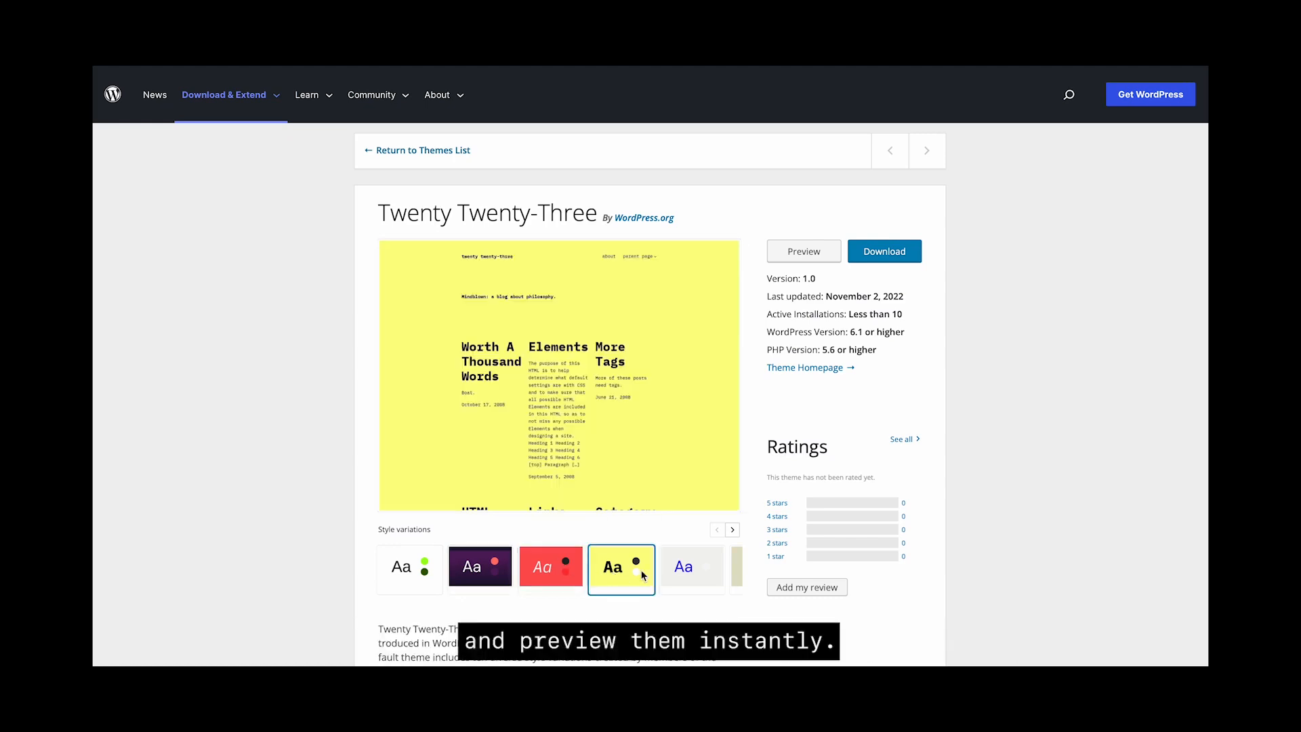
left_click(692, 569)
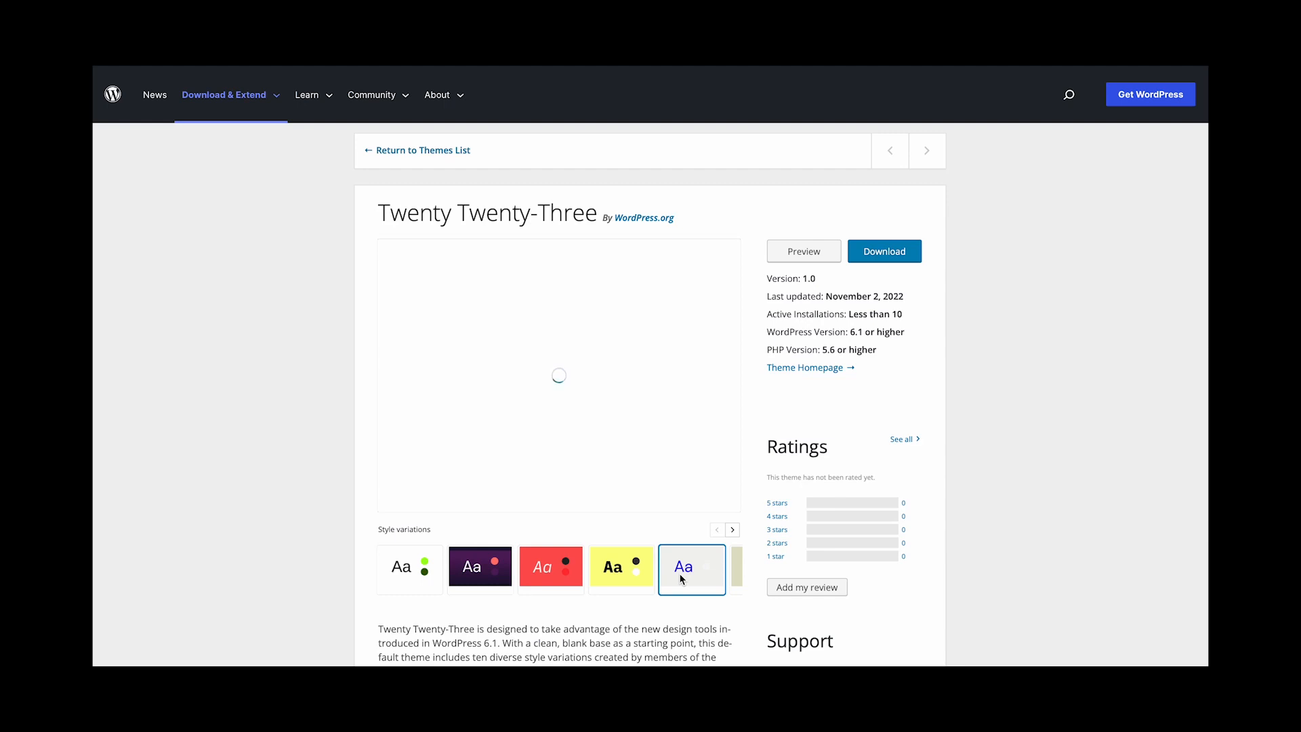